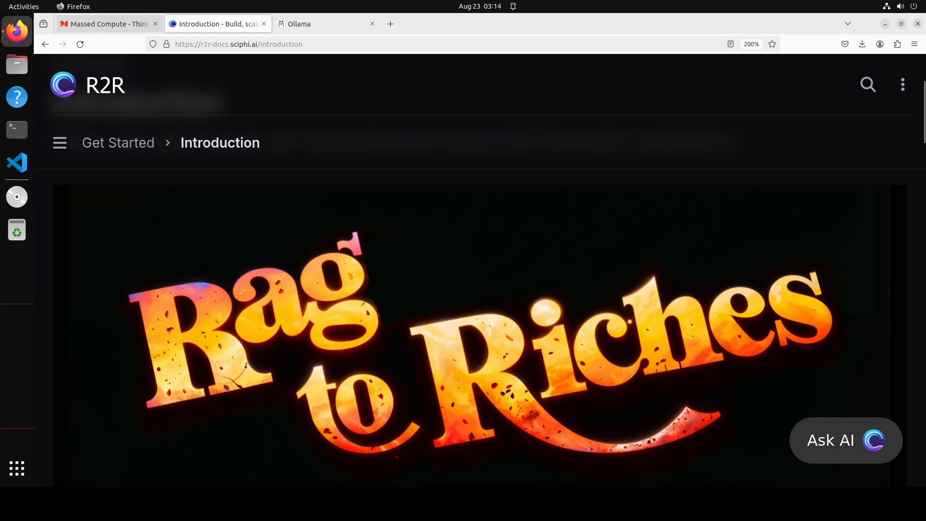
# - Browse the Massed Compute and R2R docs tabs, ending on the Ollama home page
pyautogui.click(106, 23)
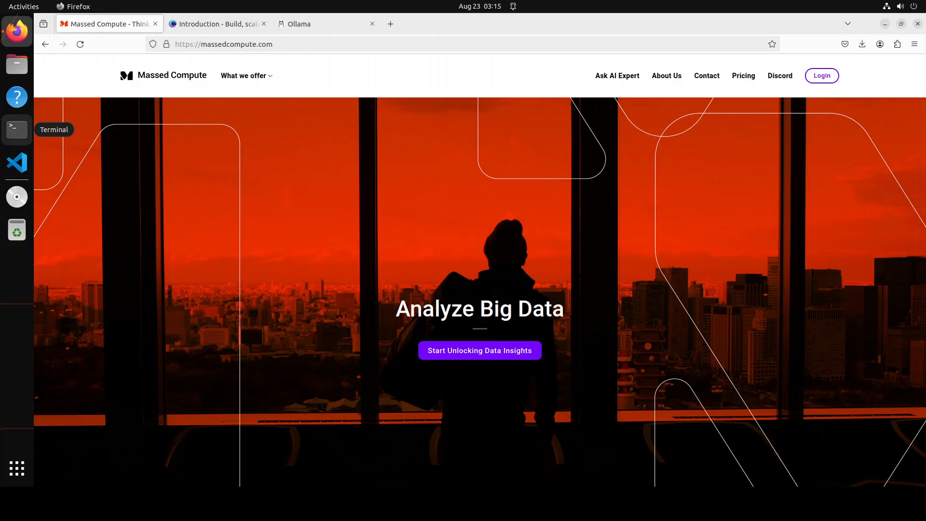
pyautogui.moveTo(237, 236)
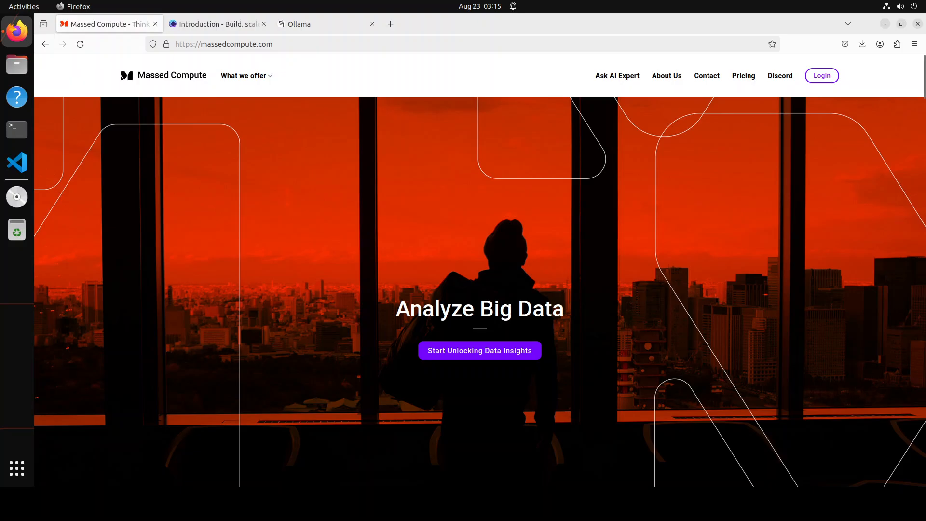
pyautogui.click(216, 24)
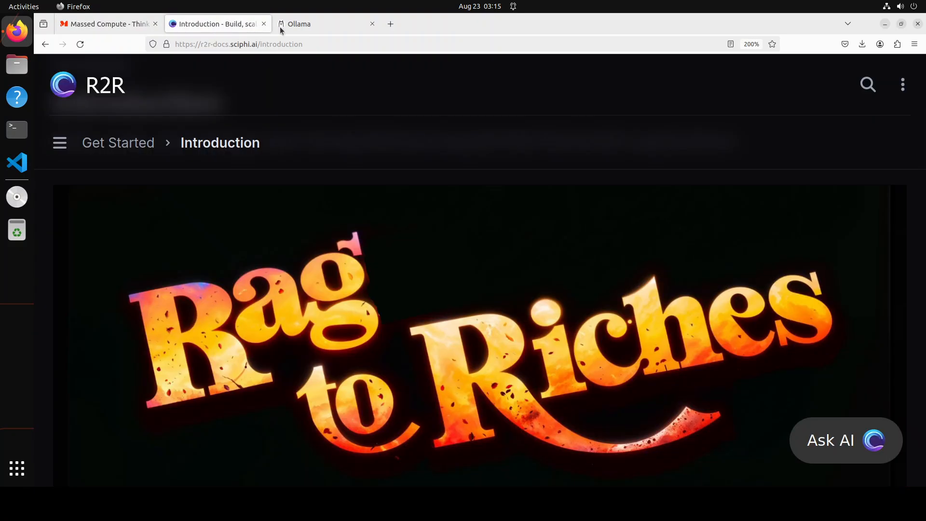
pyautogui.click(319, 23)
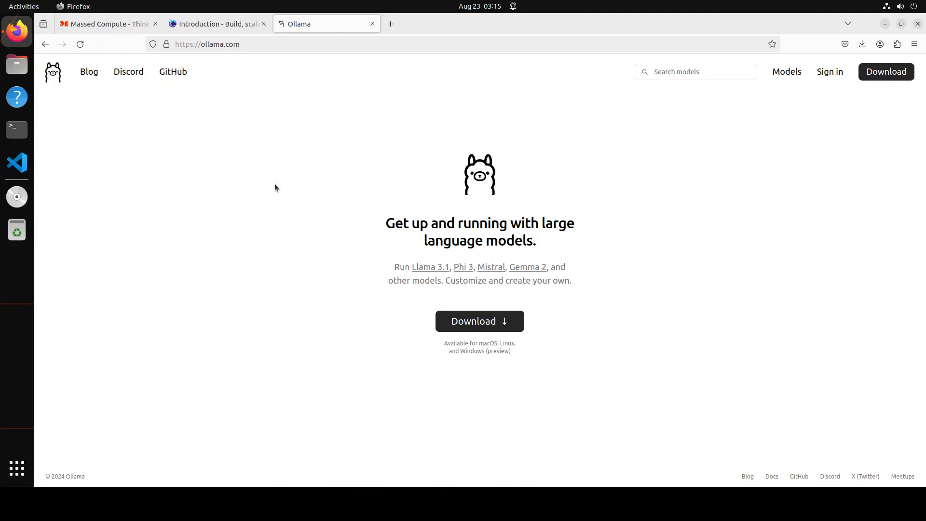
pyautogui.moveTo(290, 176)
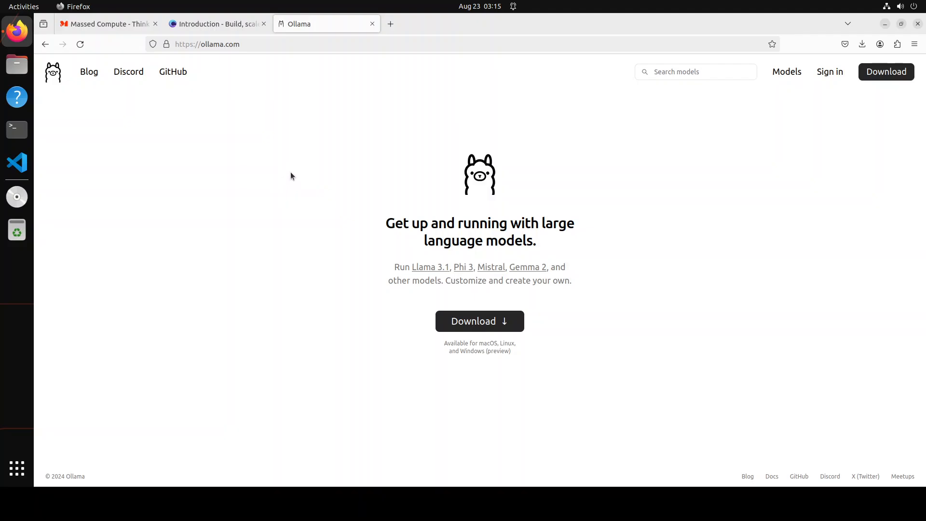
pyautogui.moveTo(289, 176)
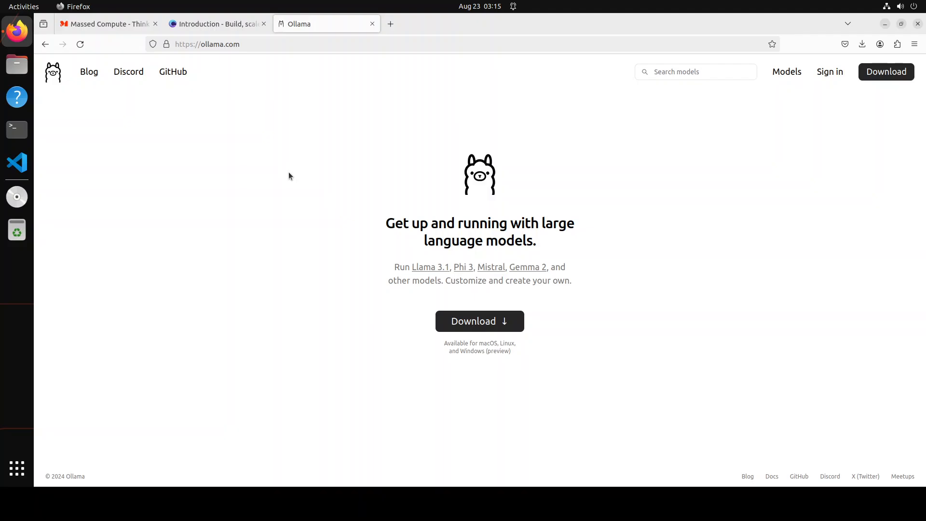
pyautogui.moveTo(423, 476)
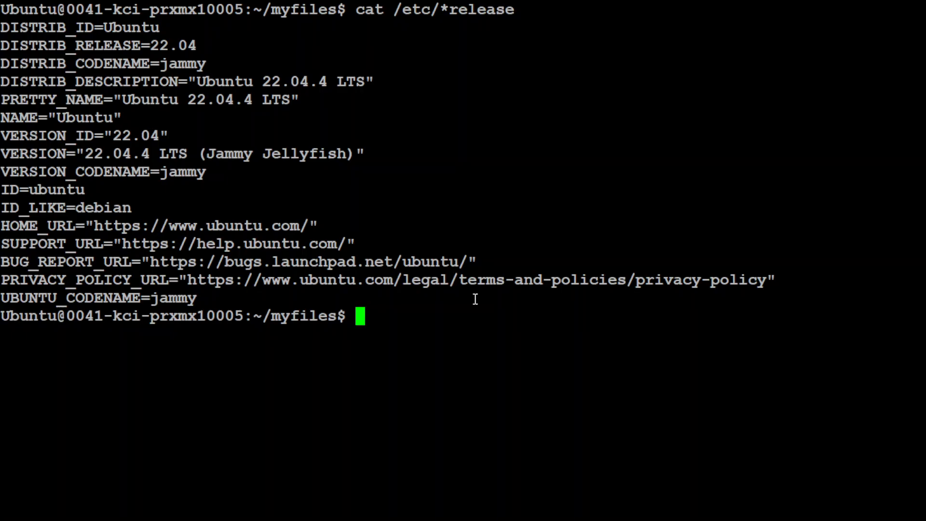
# - Run nvidia-smi to check the GPU status
pyautogui.write('nvidia-smi')
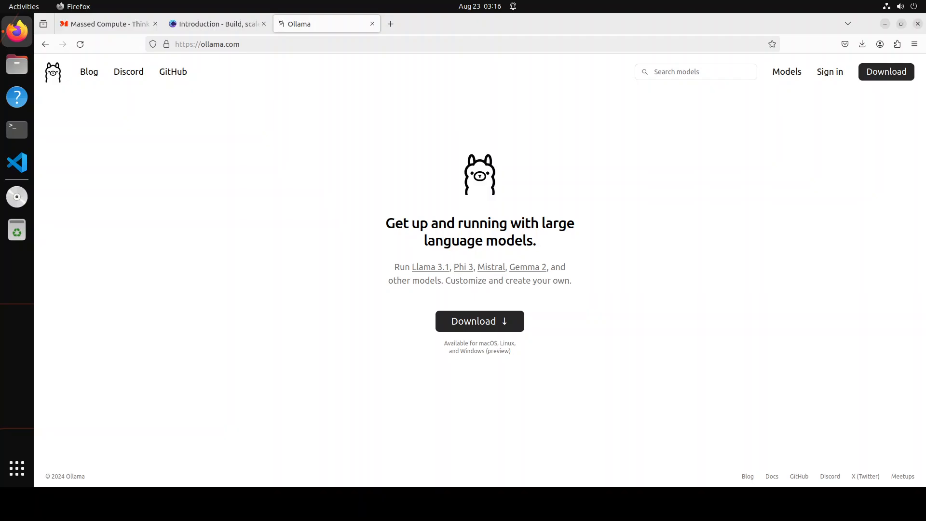
pyautogui.moveTo(479, 321)
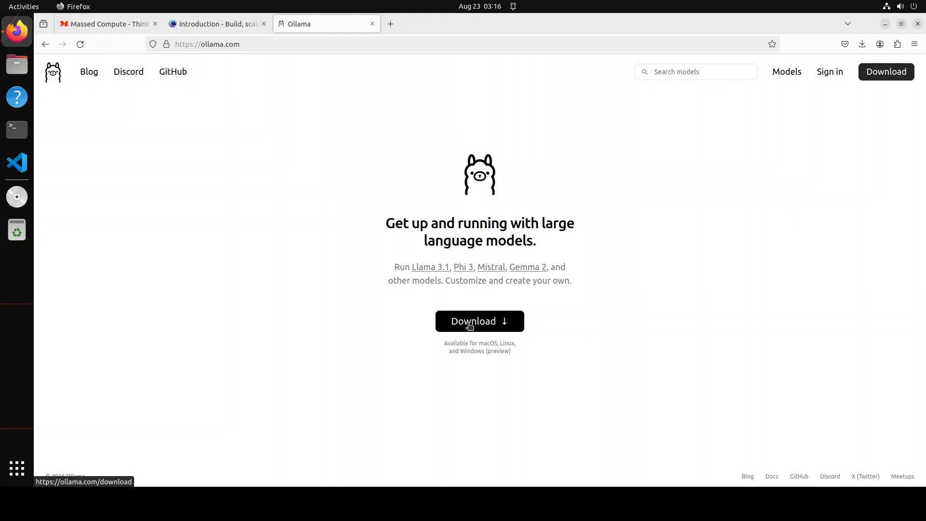
# - Open the Ollama download page from the ollama.com home page
pyautogui.click(479, 321)
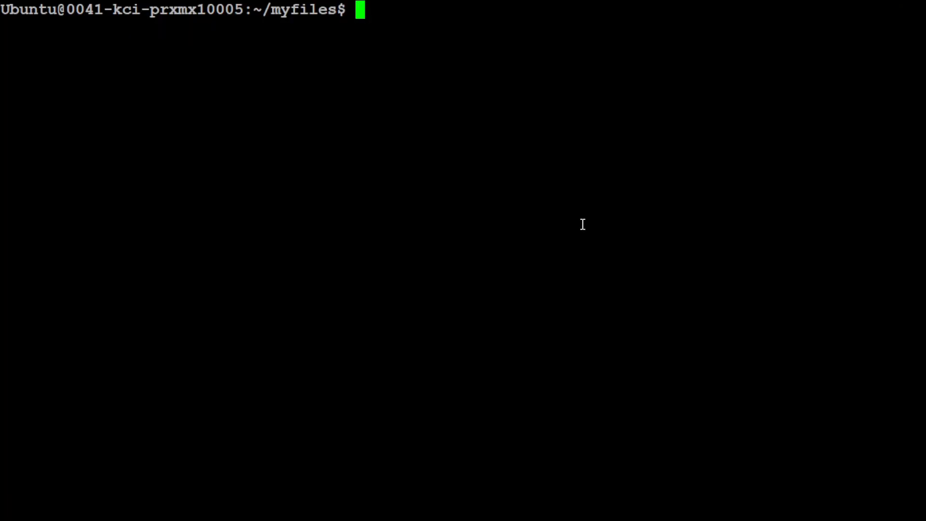
# - Create and activate the Python 3.11 conda environment r2r, then list Ollama models
pyautogui.write('conda create -n r2r python=3.11 -y && conda activate r2r')
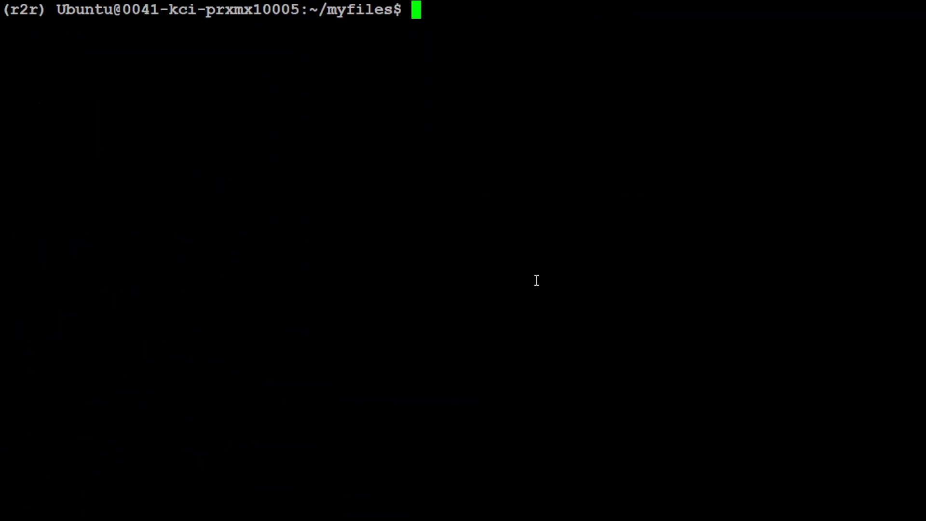
pyautogui.write('ollama list')
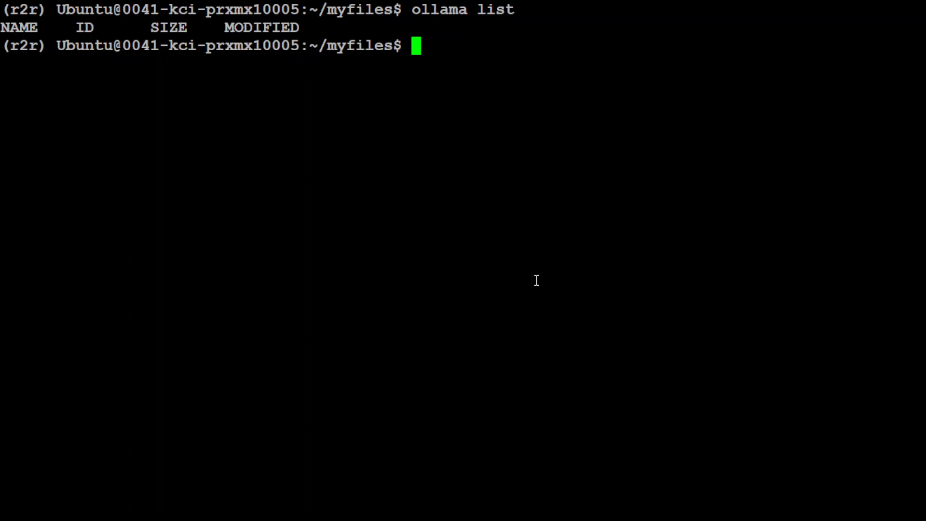
pyautogui.moveTo(536, 264)
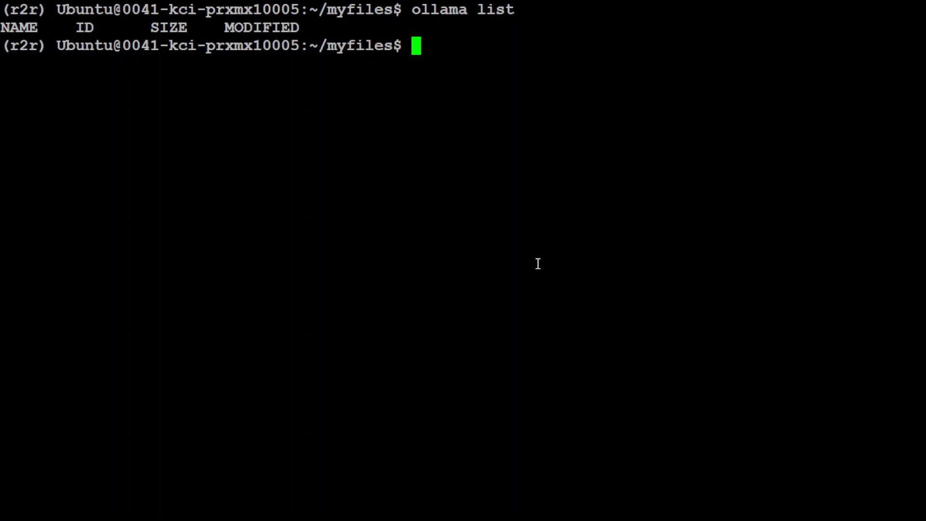
# - Pull the llama3.1 and mxbai-embed-large Ollama models, then clear the screen
pyautogui.write('ollama pull llama3.1')
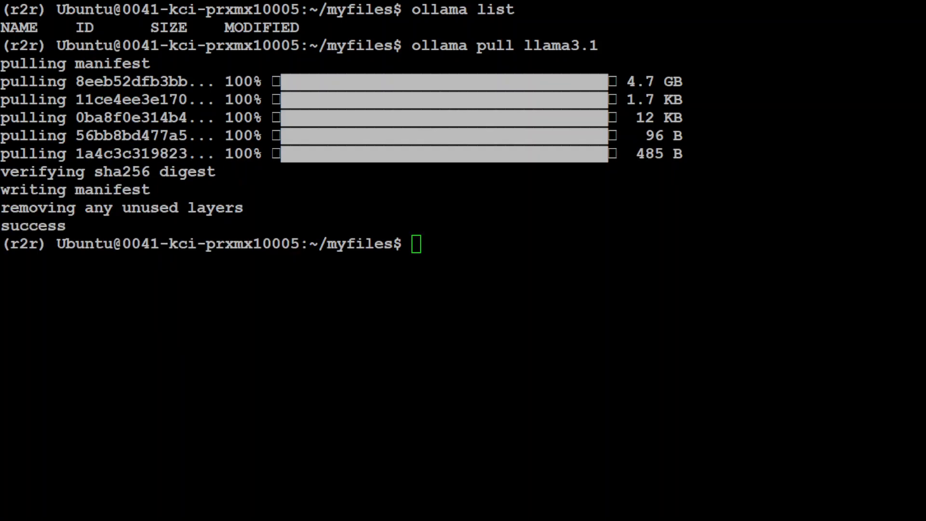
pyautogui.write('ollama pull mxbai-embed-large')
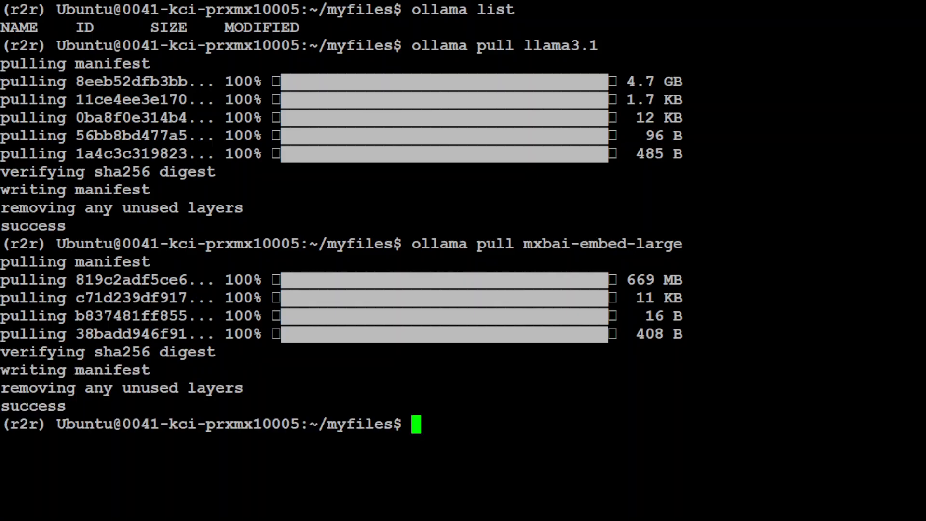
pyautogui.write('cl')
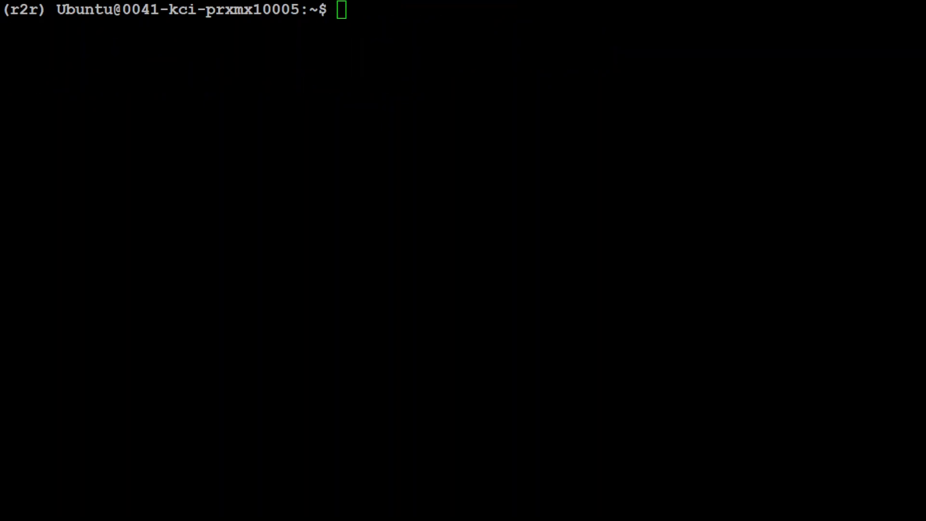
# - Install r2r with pip, then create and enter an r2r directory
pyautogui.write('pip install r2r')
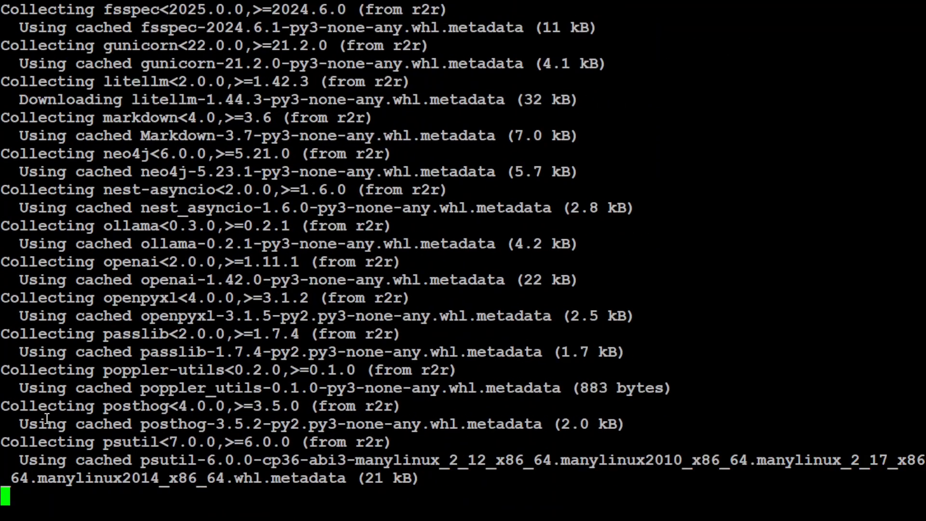
pyautogui.scroll(-3)
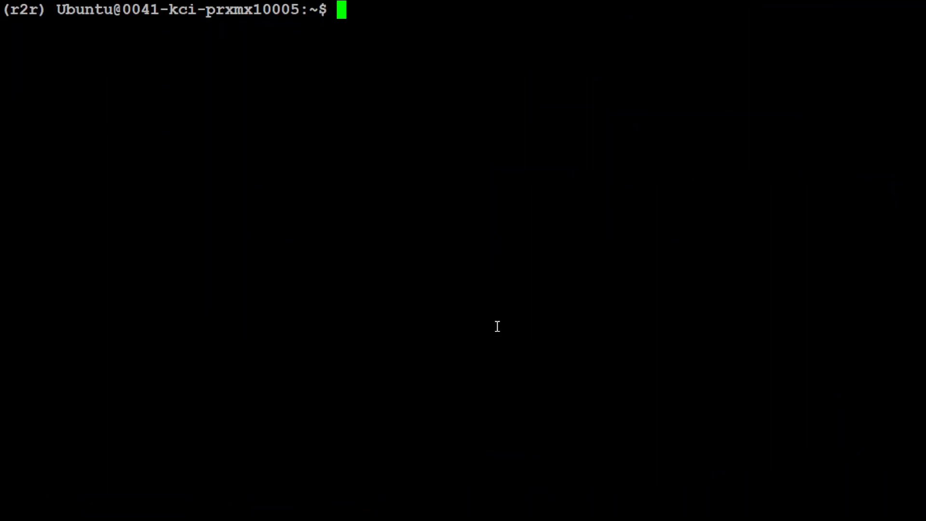
pyautogui.write('mkdir r2r && cd r2r')
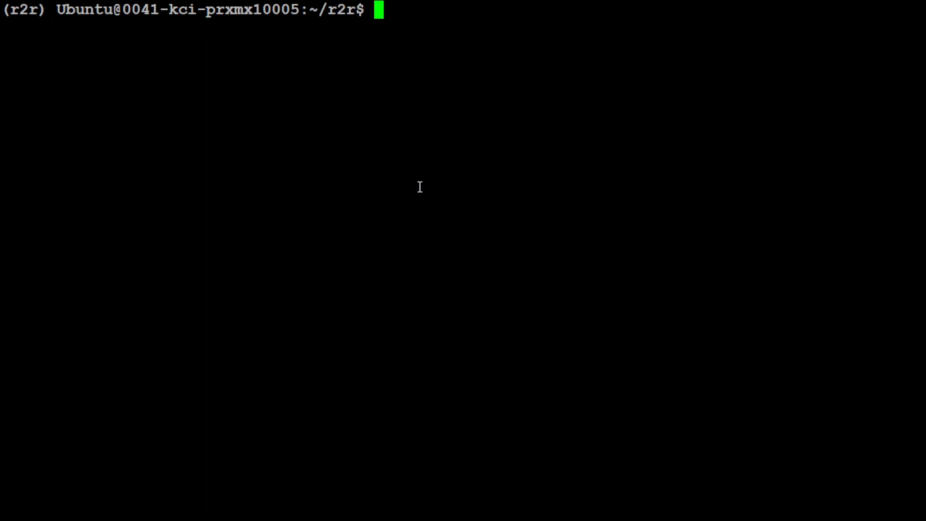
# - Check Docker's version, open up docker.sock permissions, and enter r2r --config-name=local_llm serve --docker
pyautogui.write('docker --version')
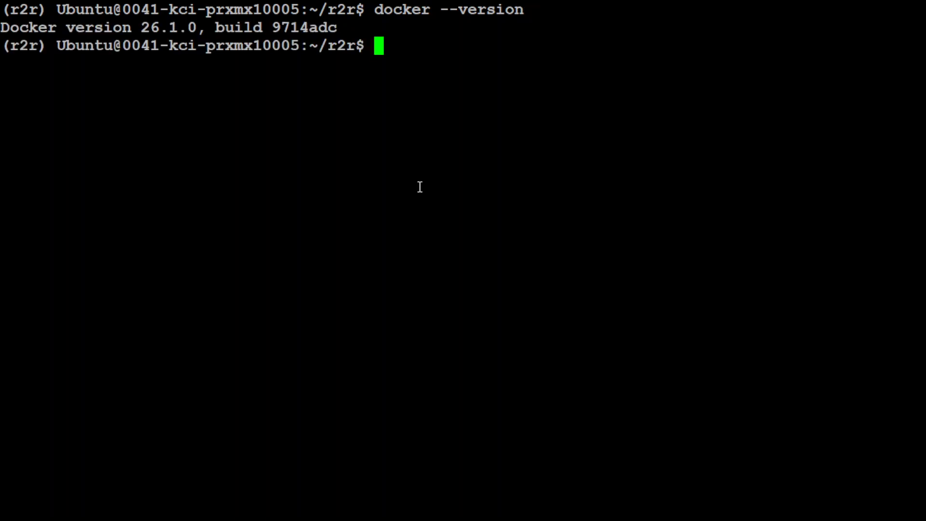
pyautogui.write('clear')
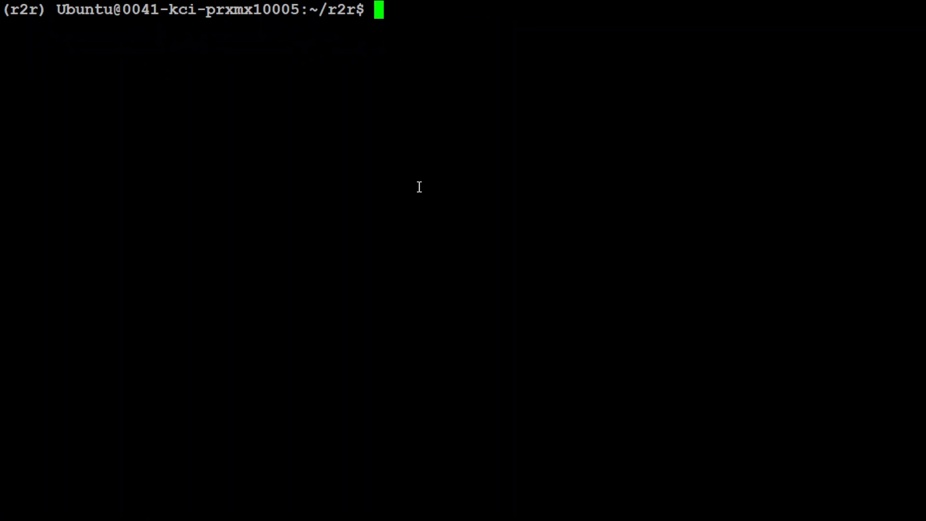
pyautogui.write('sudo chmod 666 /var/run/docker.sock')
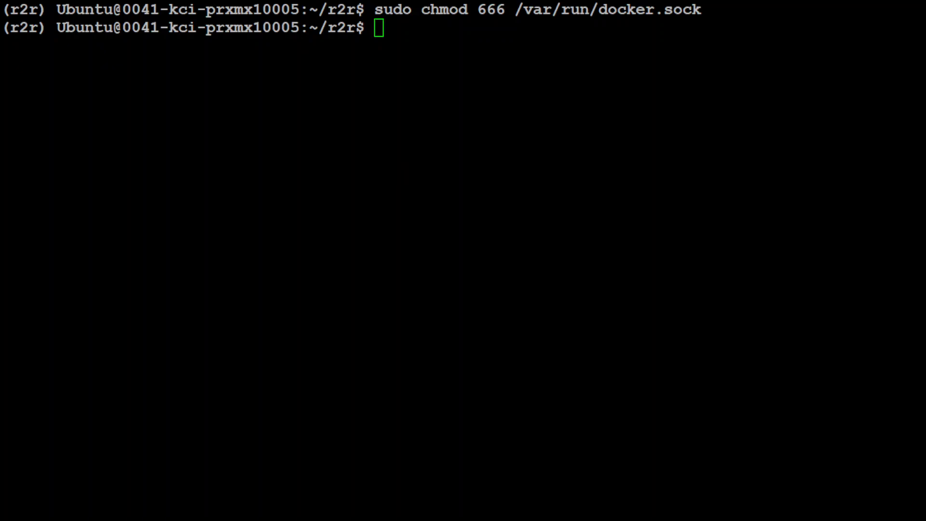
pyautogui.write('r2r --config-name=local_llm serve --docker')
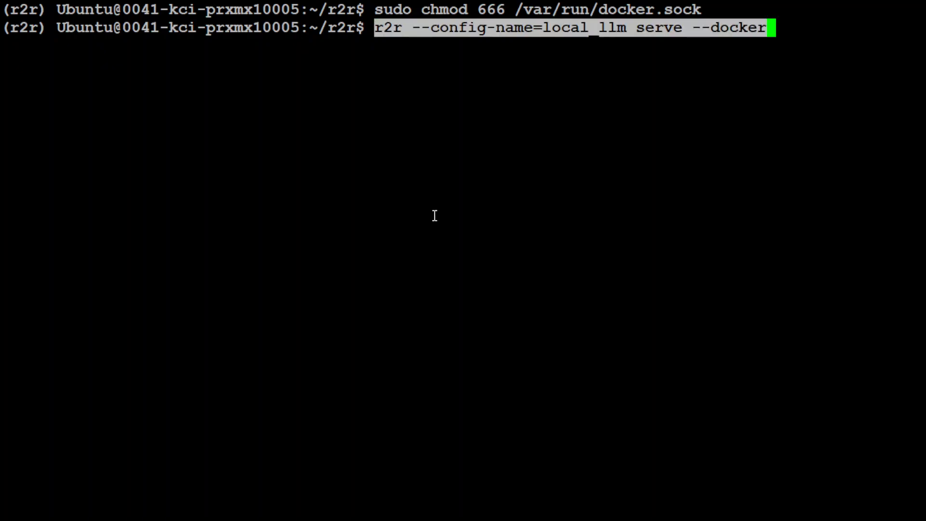
pyautogui.moveTo(636, 69)
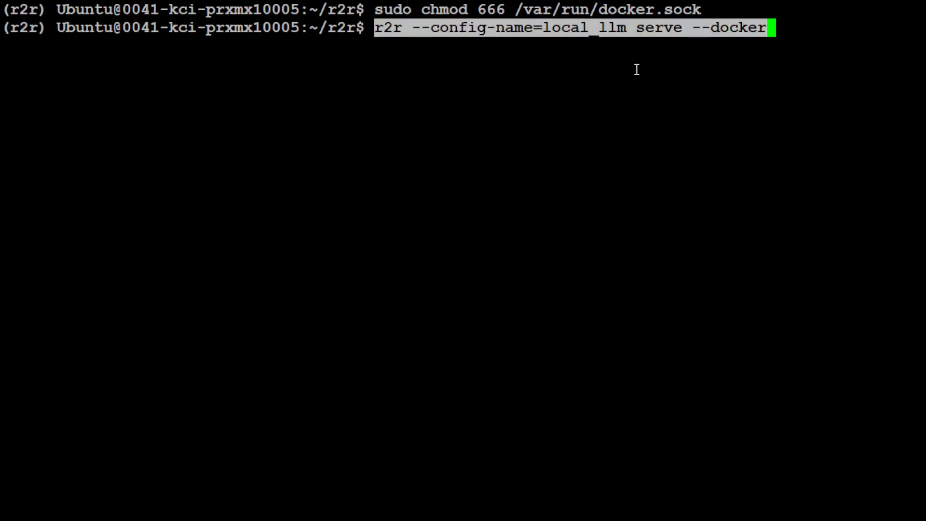
pyautogui.moveTo(493, 64)
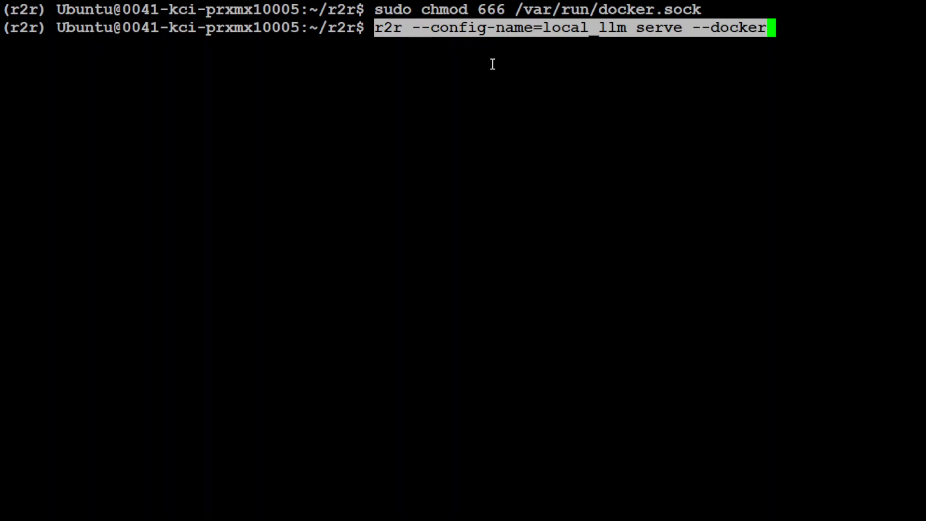
pyautogui.moveTo(453, 35)
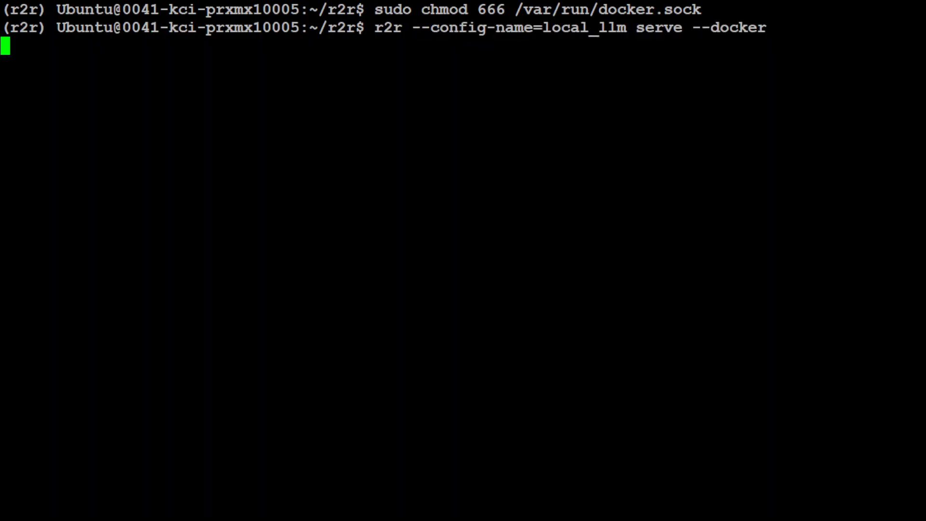
pyautogui.moveTo(677, 334)
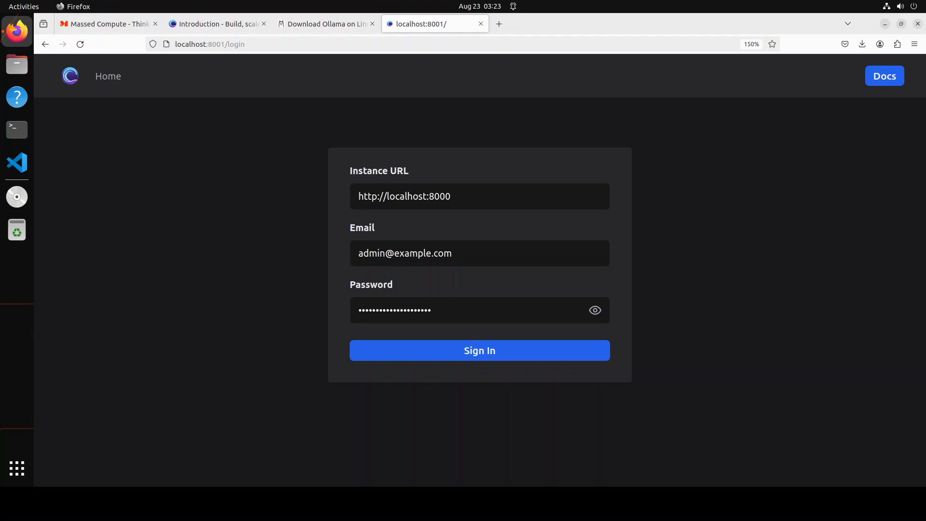
# - Sign in to the local R2R deployment with the prefilled admin credentials
pyautogui.click(479, 350)
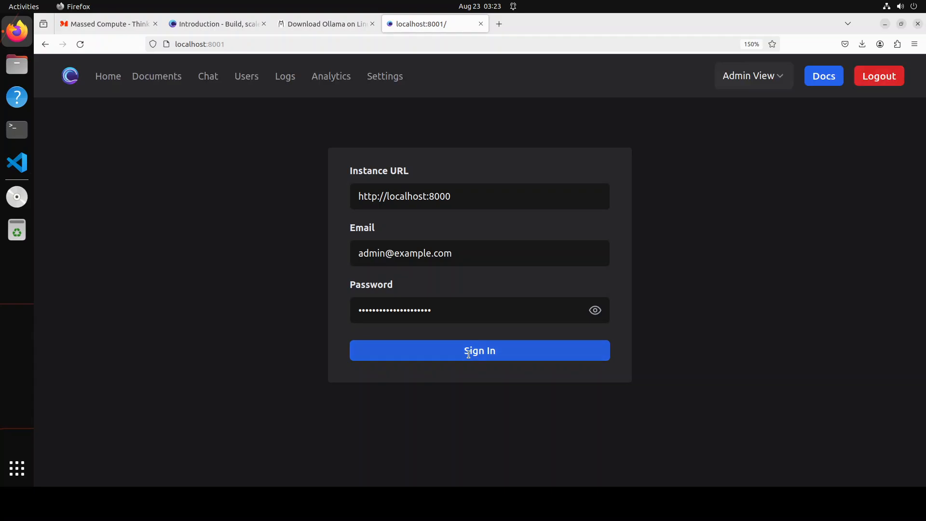
pyautogui.click(479, 350)
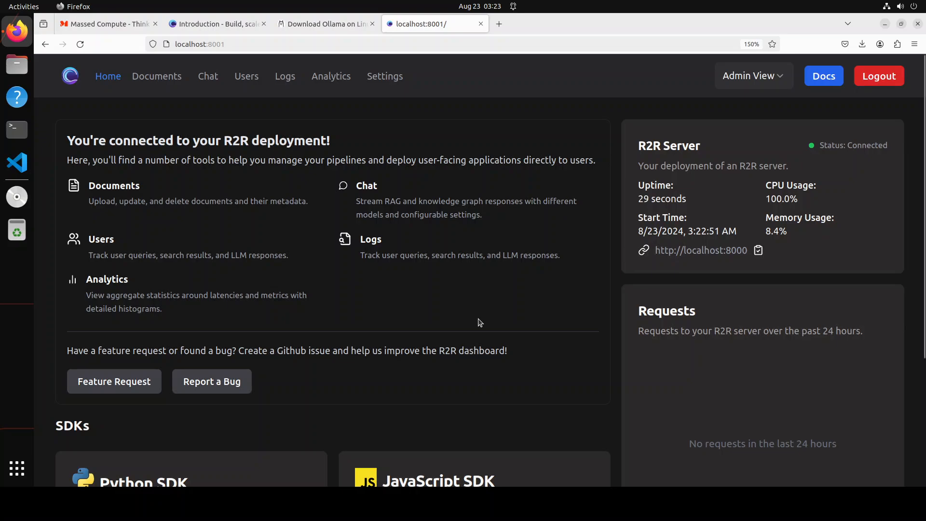
# - Upload mypdf.pdf from the myfiles folder on the Documents page
pyautogui.click(156, 75)
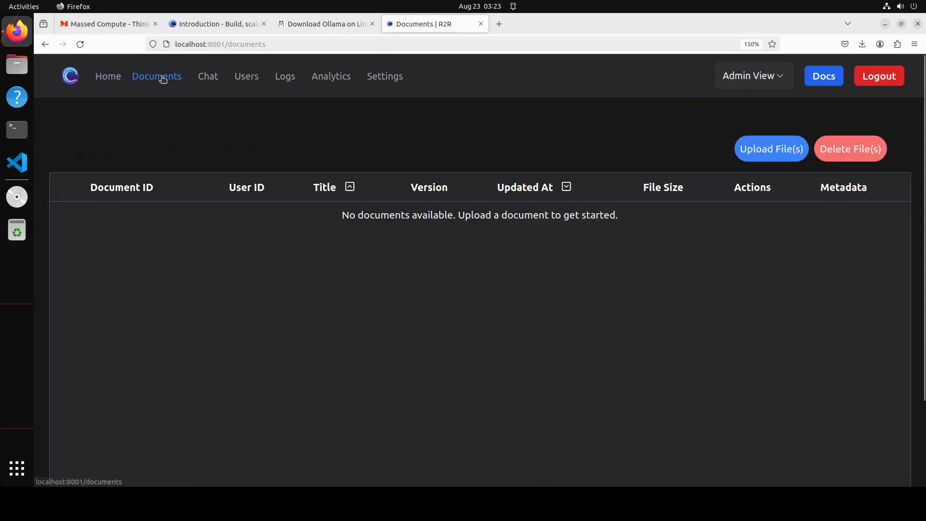
pyautogui.click(770, 148)
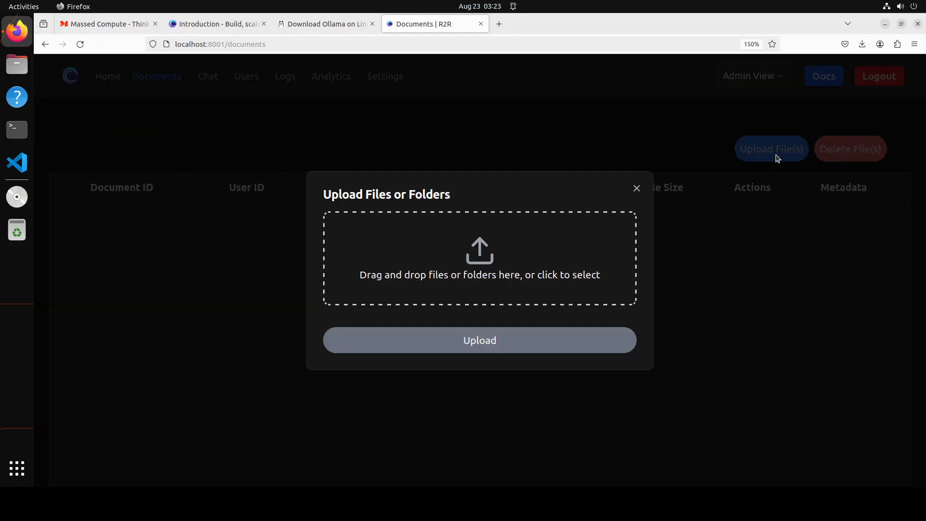
pyautogui.click(479, 258)
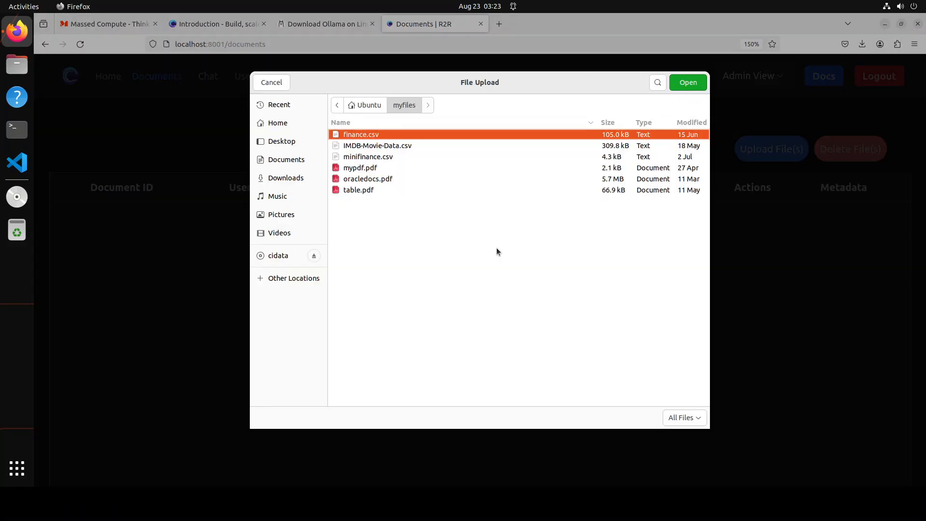
pyautogui.click(360, 168)
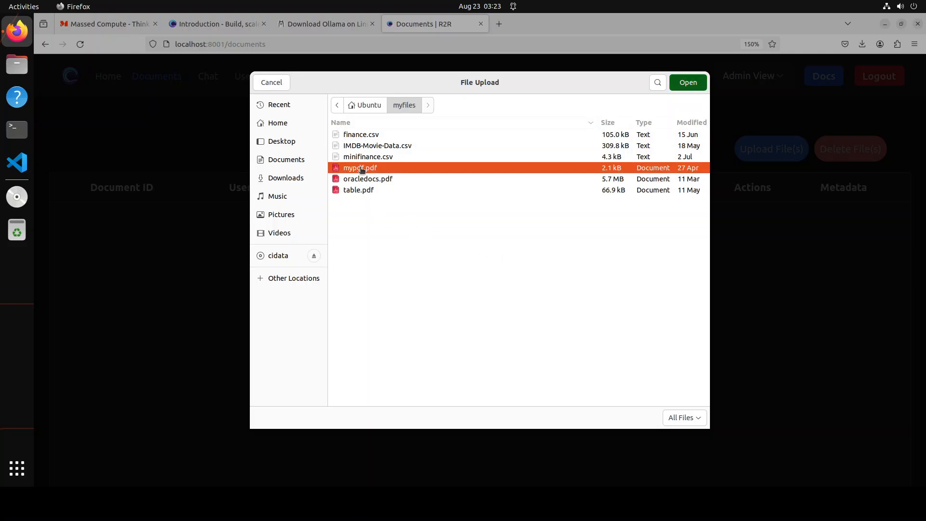
pyautogui.click(687, 82)
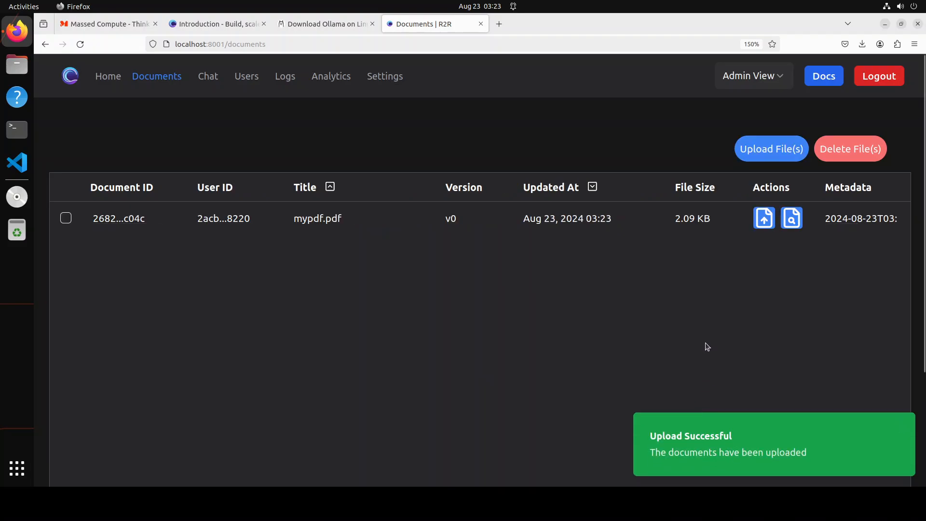
pyautogui.moveTo(208, 76)
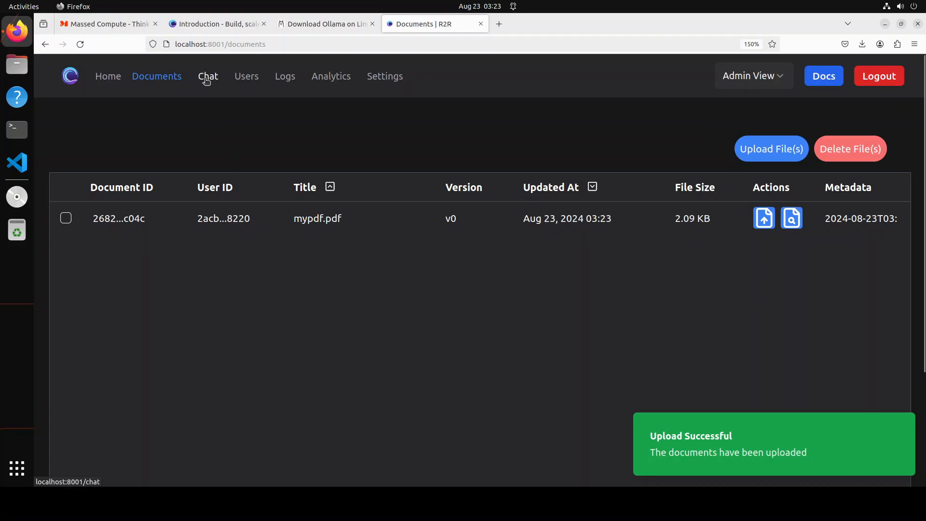
# - Open the Chat page and focus the message box for the RAG Agent
pyautogui.click(207, 77)
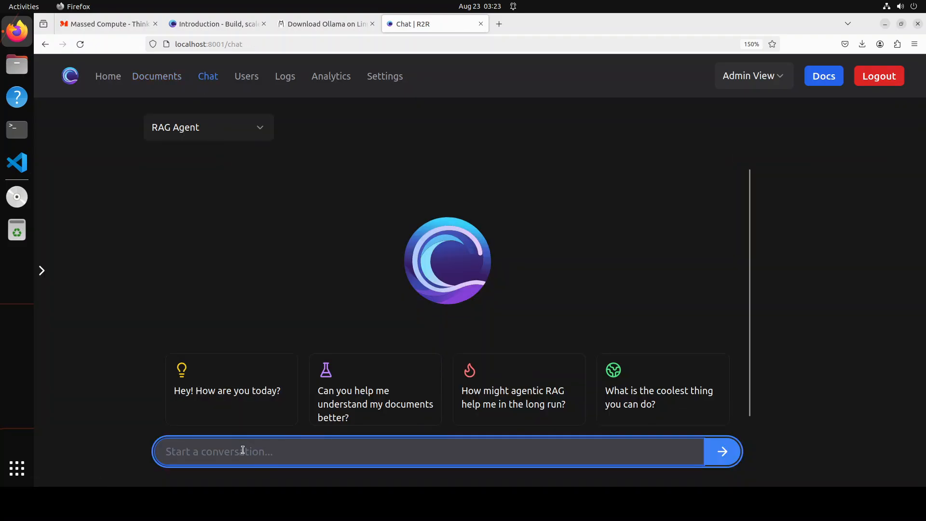
pyautogui.click(428, 451)
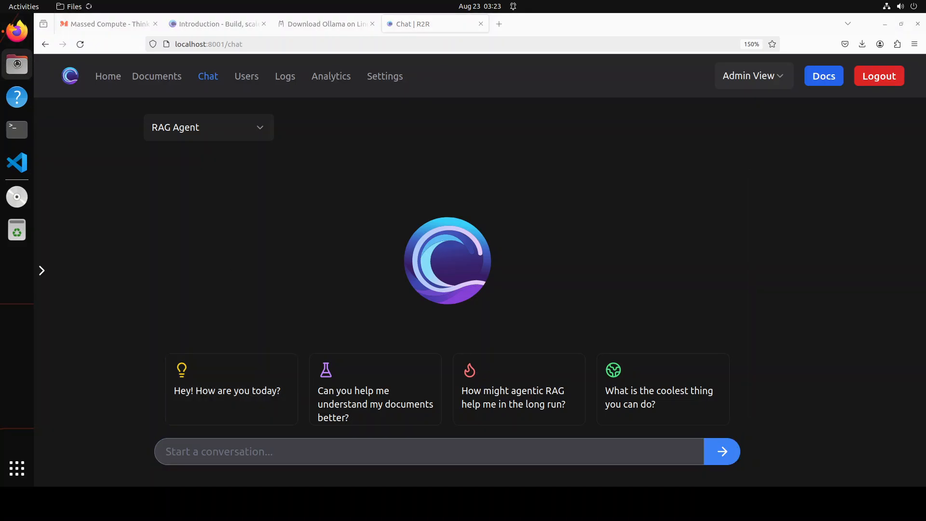
# - View mypdf.pdf's biography paragraph in Document Viewer, then close the preview
pyautogui.click(17, 64)
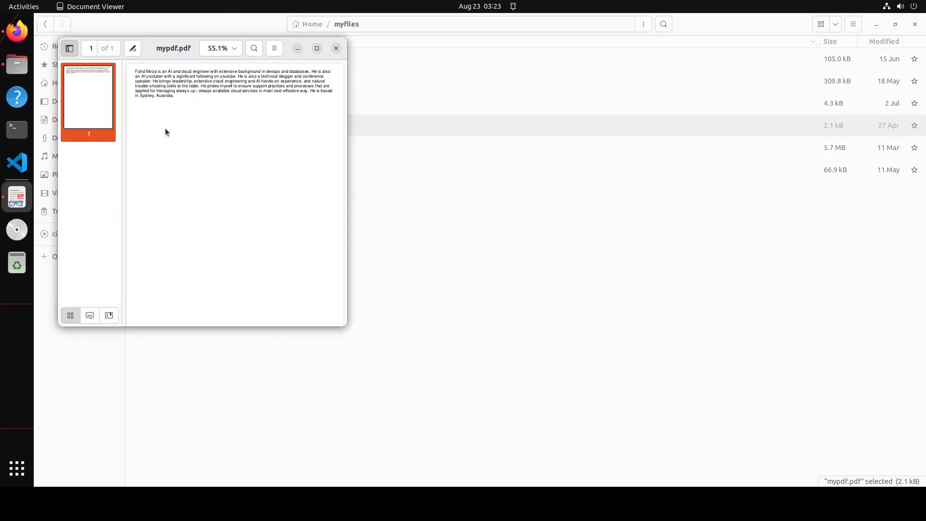
pyautogui.click(317, 48)
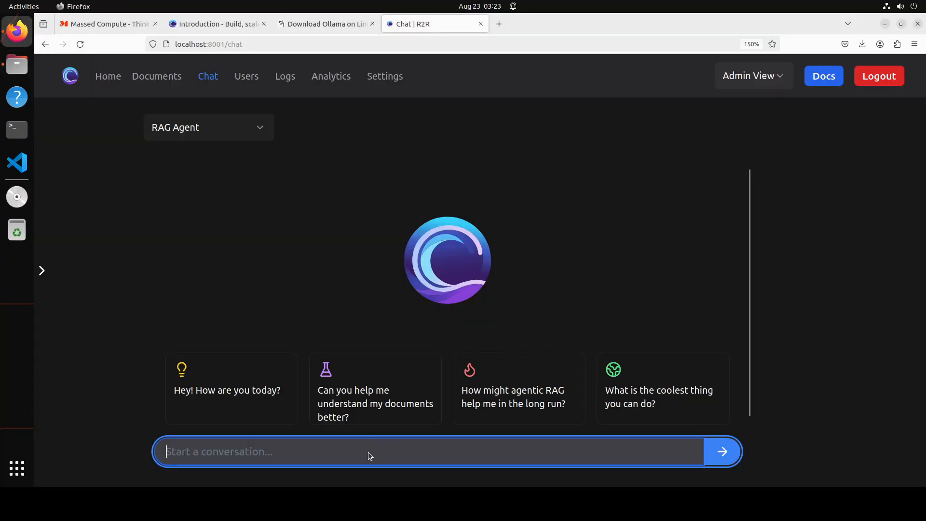
# - Ask the RAG Agent 'Who is Fahd Mirza' and expand its 2 sources
pyautogui.write('Wh')
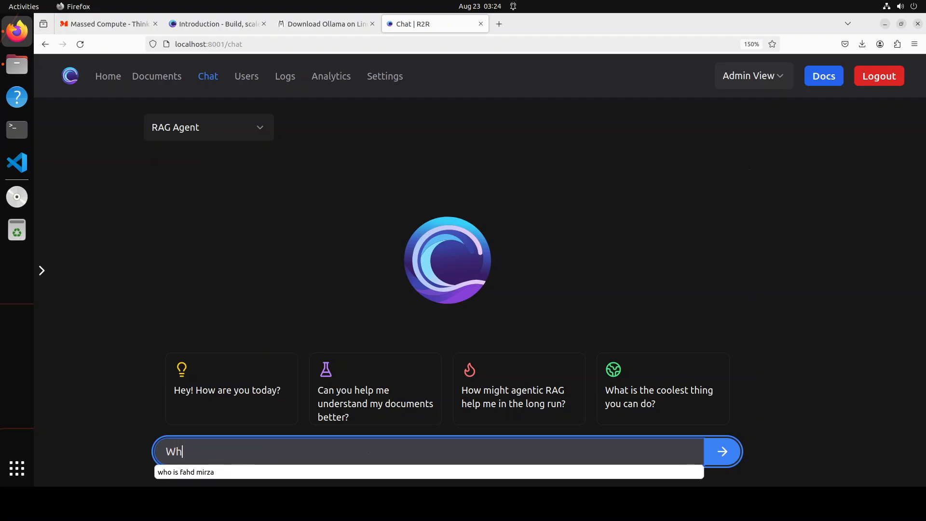
pyautogui.write('Who is F')
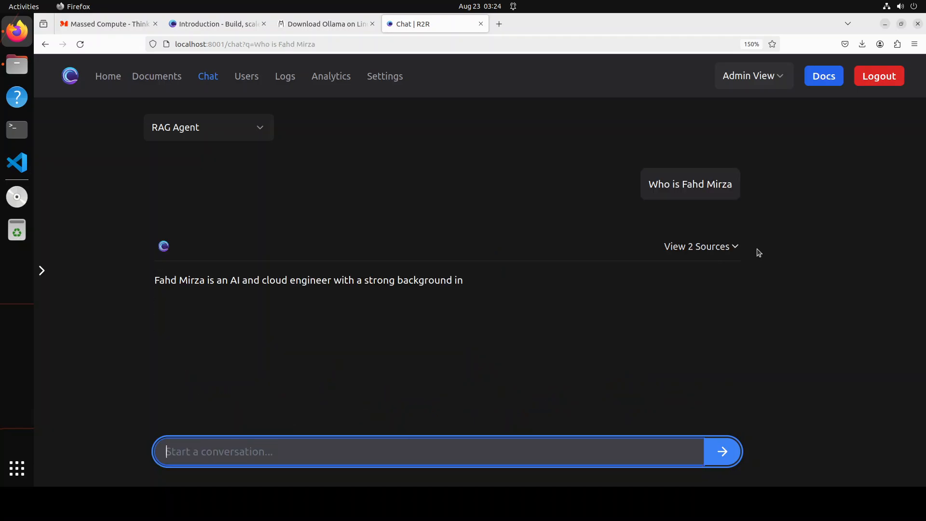
pyautogui.click(699, 246)
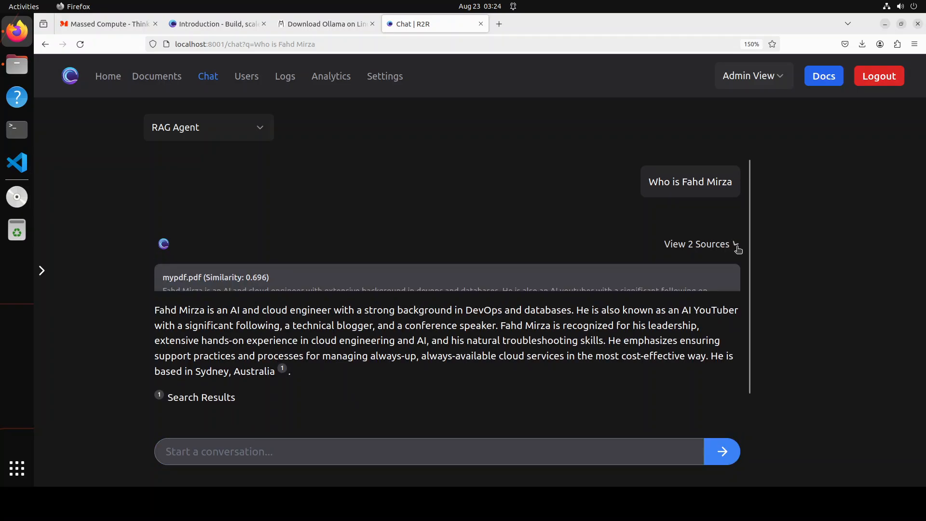
pyautogui.click(700, 244)
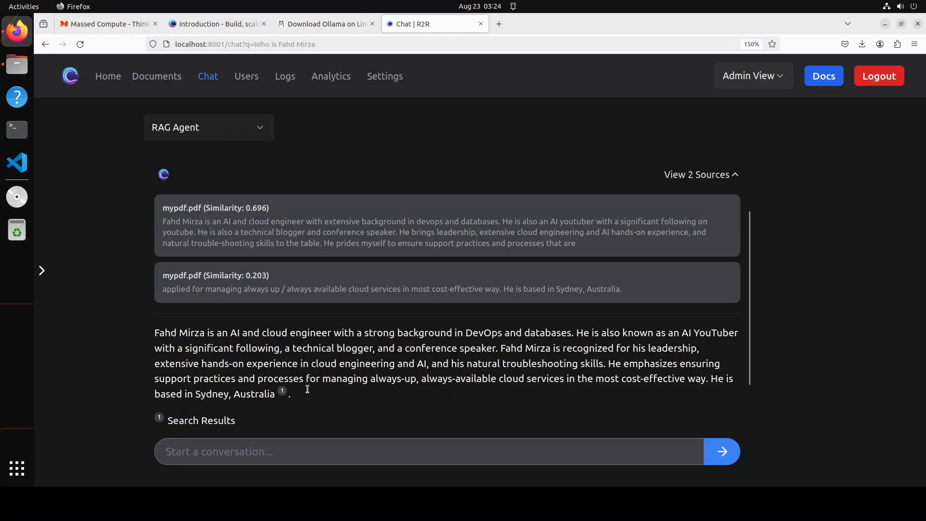
pyautogui.moveTo(624, 358)
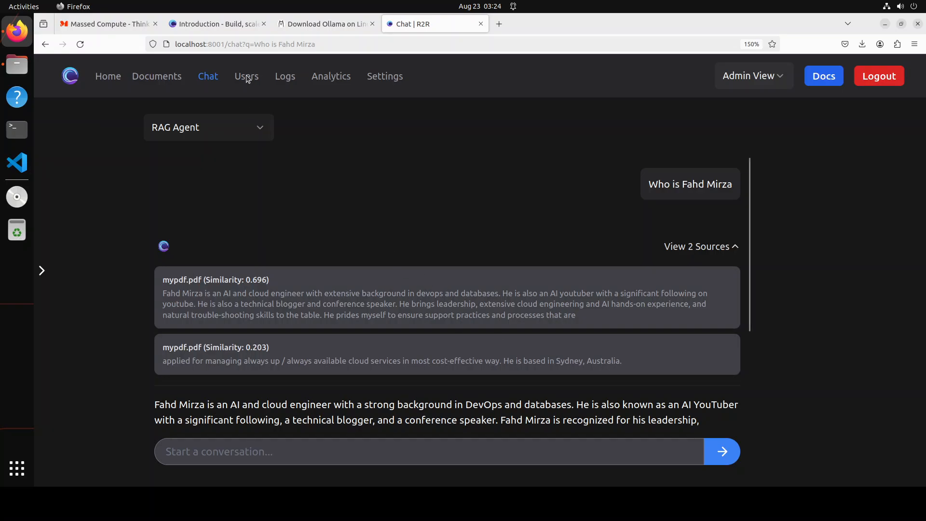
# - Check the Users overview (one user, 1 file, 2.09 KB), then move to Analytics
pyautogui.click(246, 76)
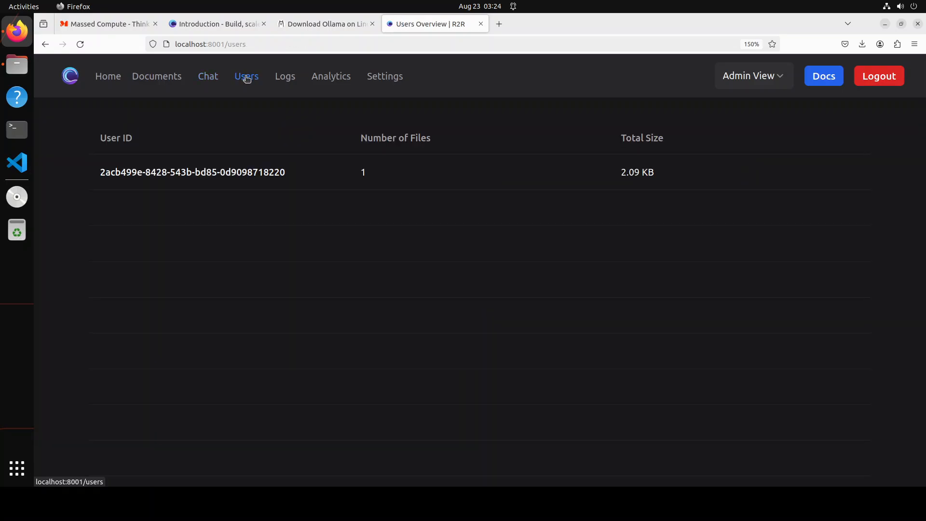
pyautogui.moveTo(379, 217)
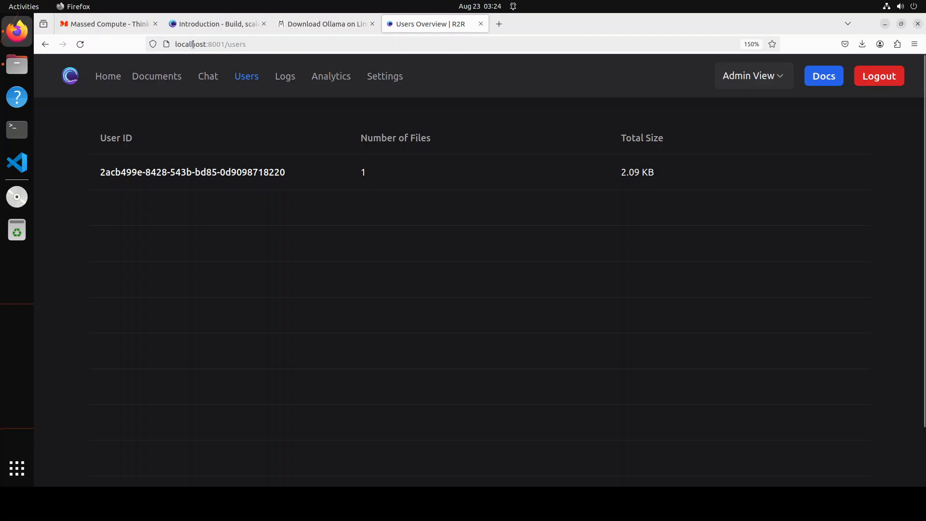
pyautogui.moveTo(326, 108)
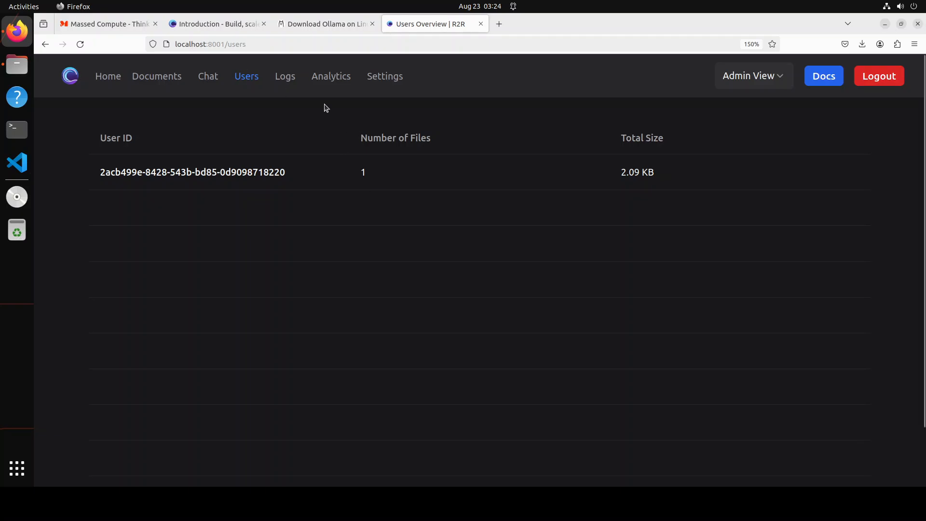
pyautogui.click(330, 75)
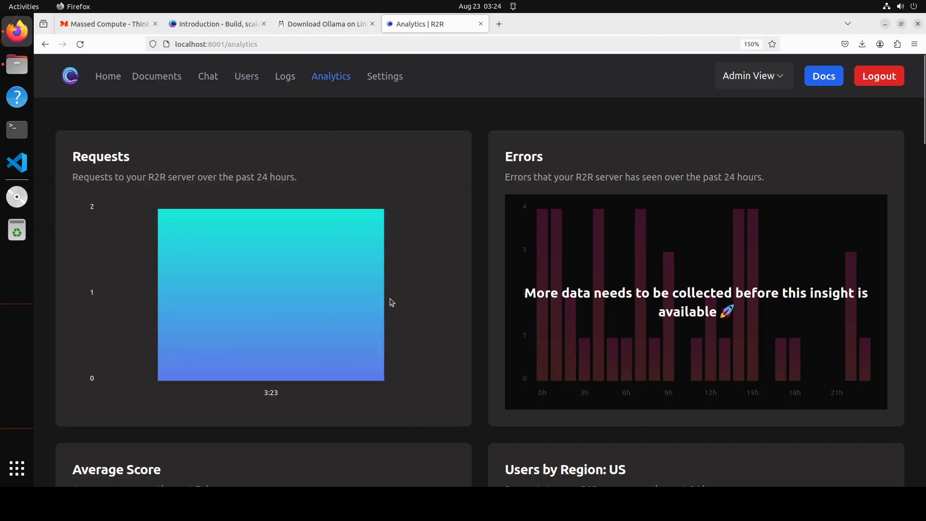
# - Scroll through the request, error, score and region charts, then return to chat
pyautogui.scroll(-3)
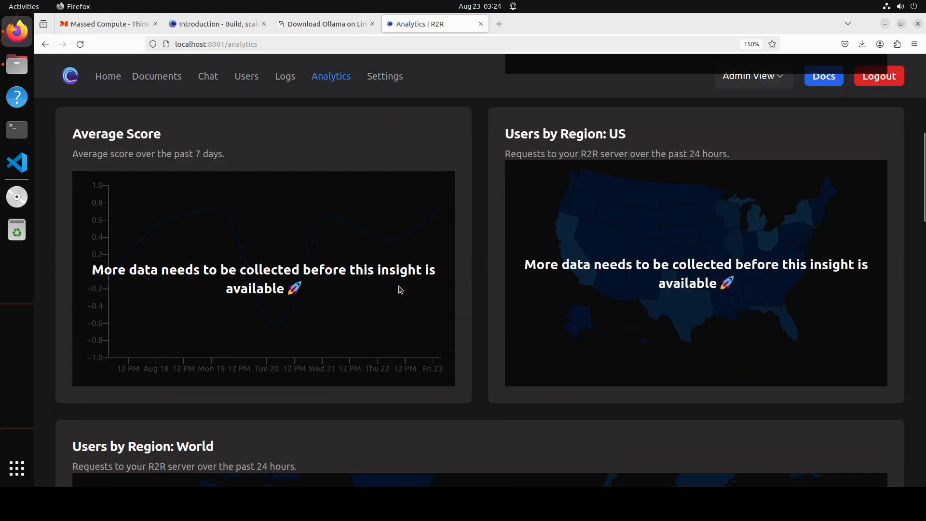
pyautogui.scroll(-3)
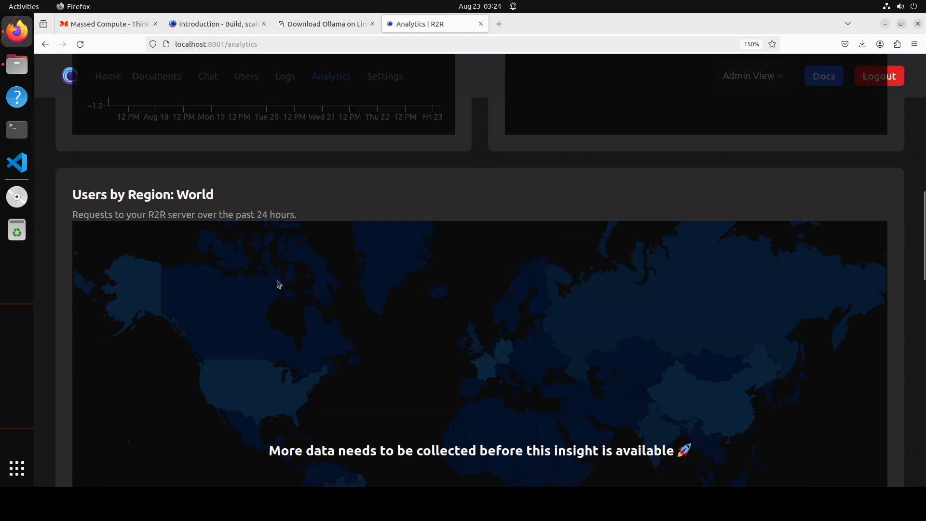
pyautogui.scroll(-3)
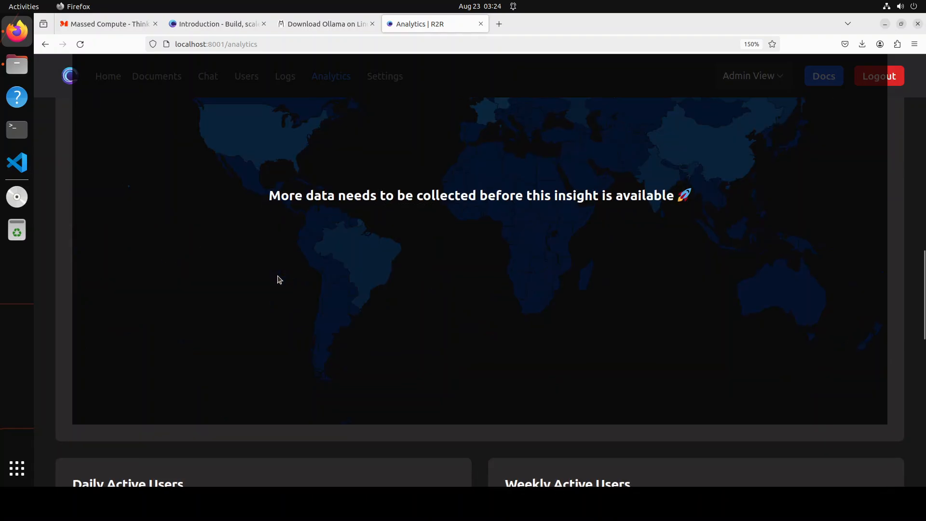
pyautogui.scroll(-3)
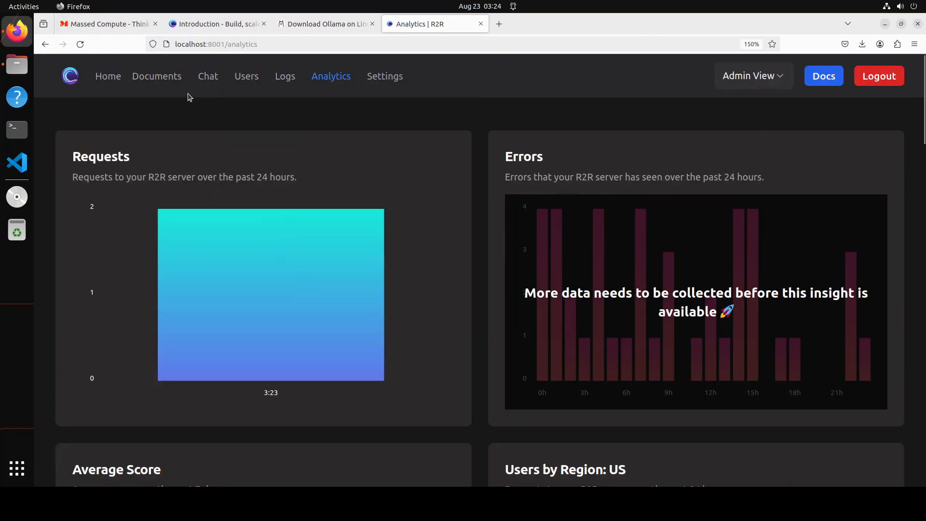
pyautogui.click(208, 77)
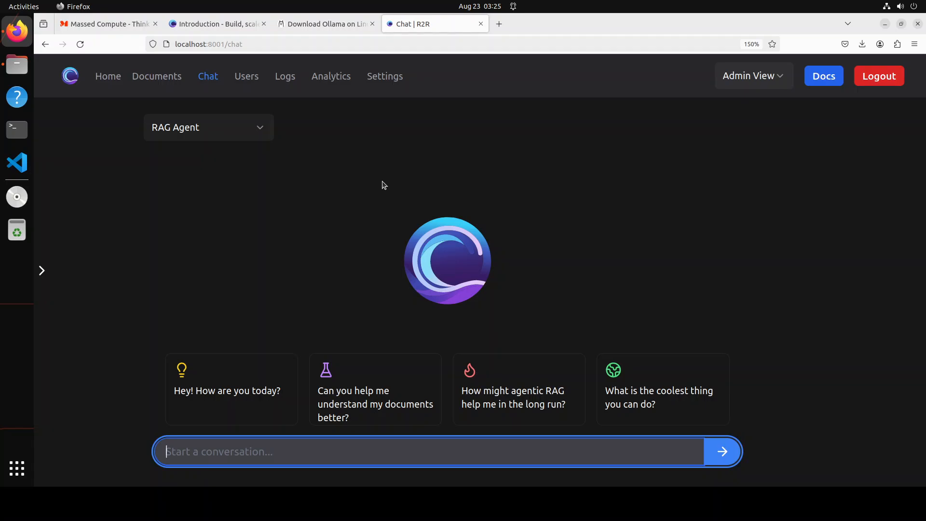
# - Switch to the 'Introduction - Build, scale' R2R documentation tab
pyautogui.click(217, 24)
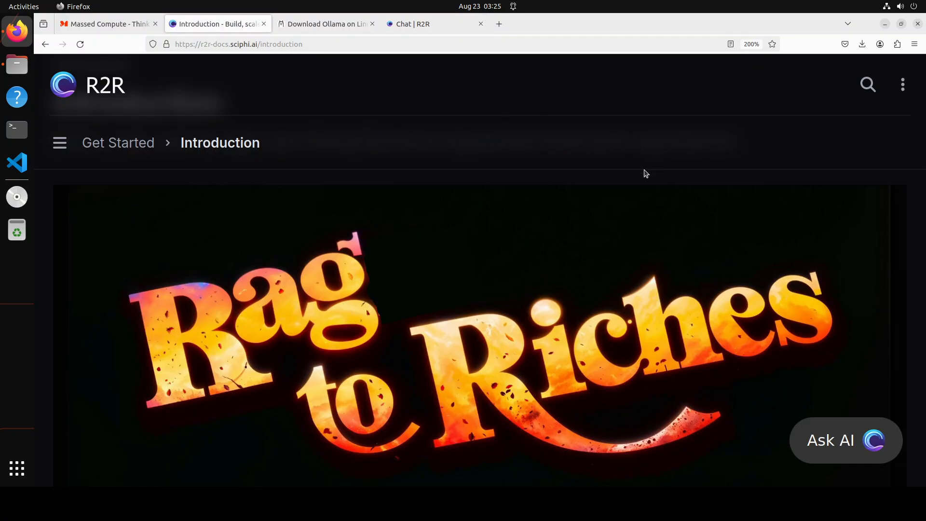
pyautogui.moveTo(589, 113)
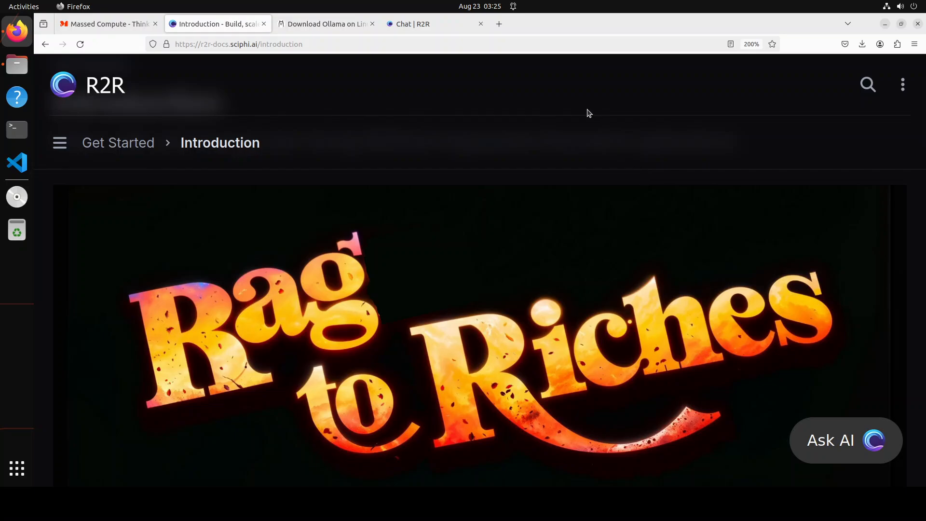